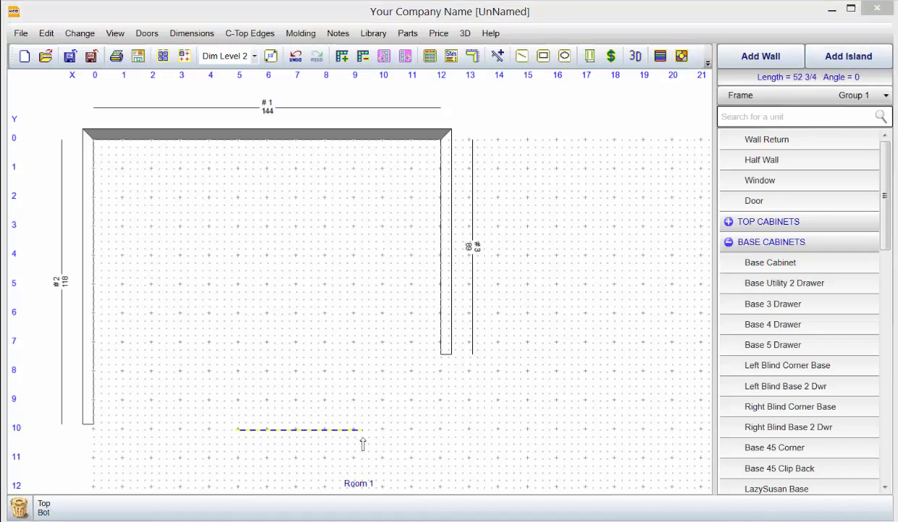
Change island wall #4's length from 52 3/4 to 48 inches
{"action": "double_click", "coordinate": [299, 429]}
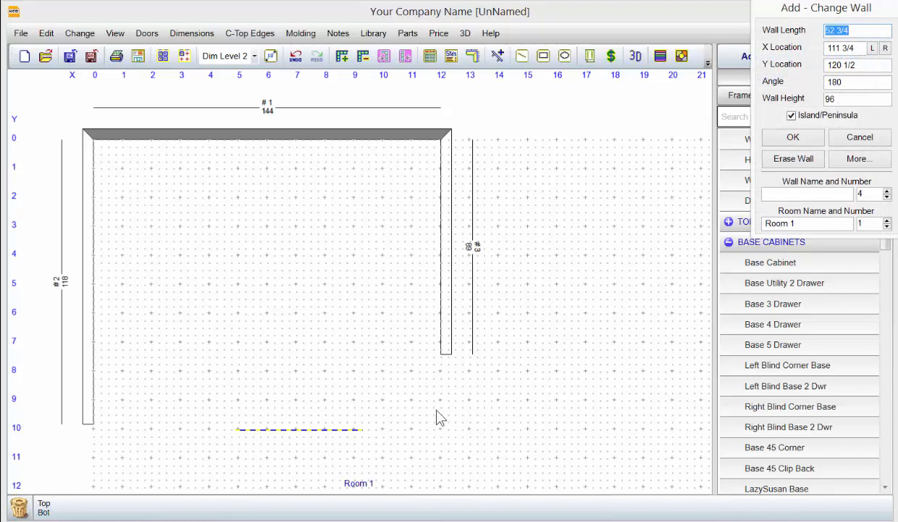
{"action": "type", "text": "48"}
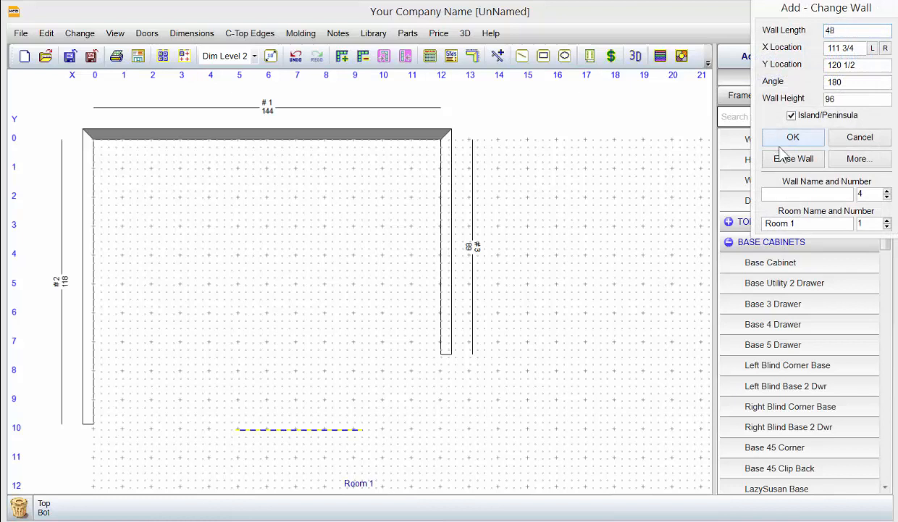
{"action": "left_click", "coordinate": [792, 137]}
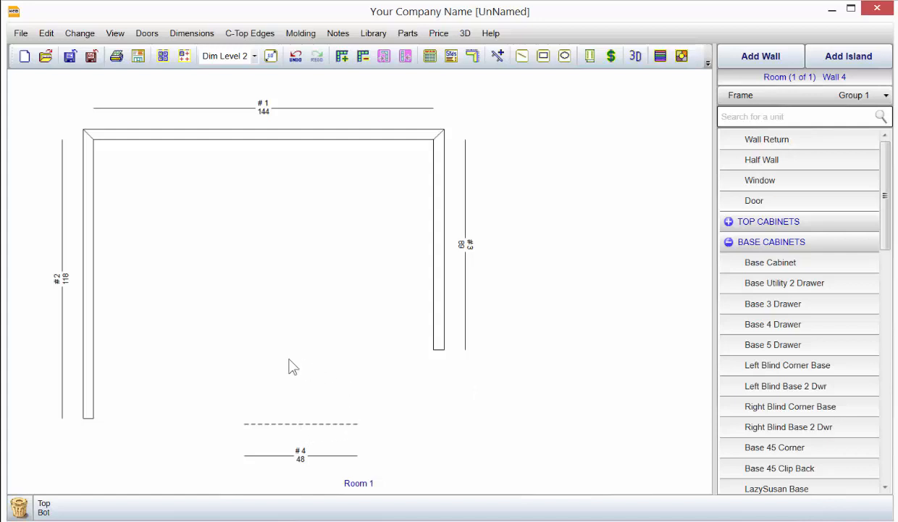
{"action": "mouse_move", "coordinate": [364, 424]}
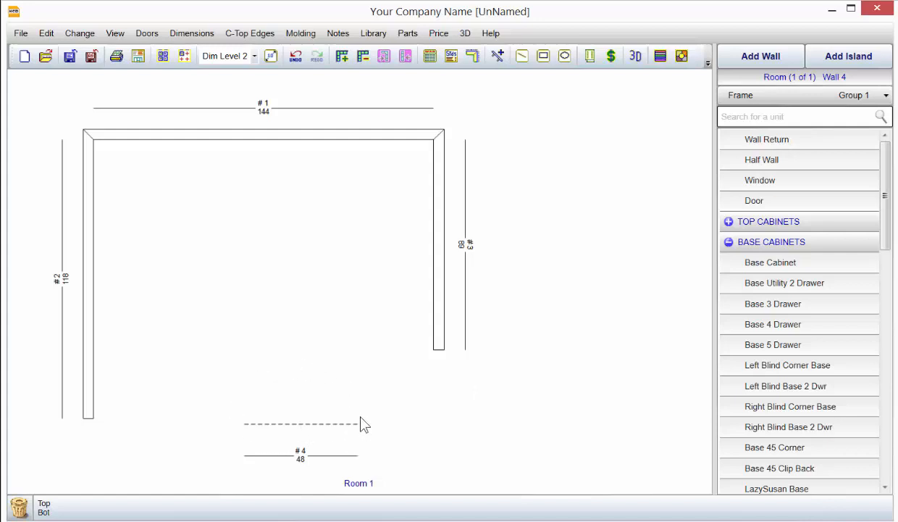
{"action": "mouse_move", "coordinate": [332, 417]}
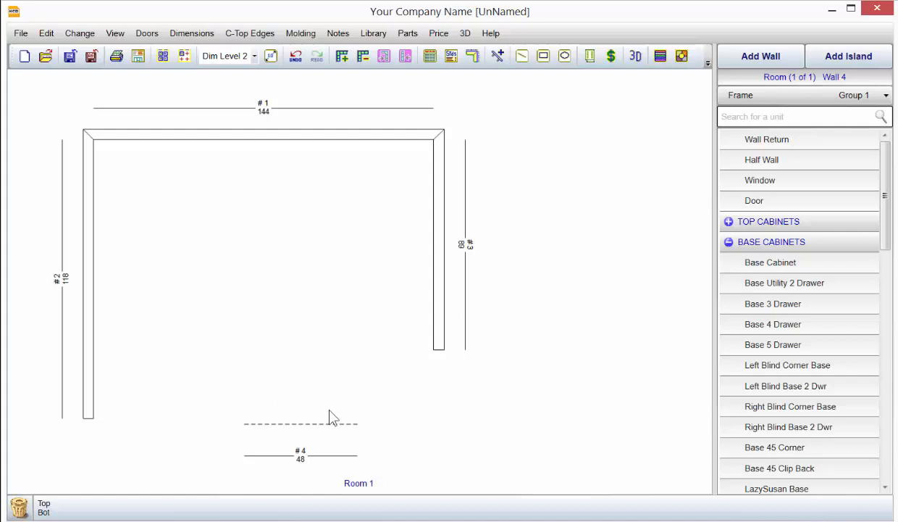
{"action": "mouse_move", "coordinate": [338, 409]}
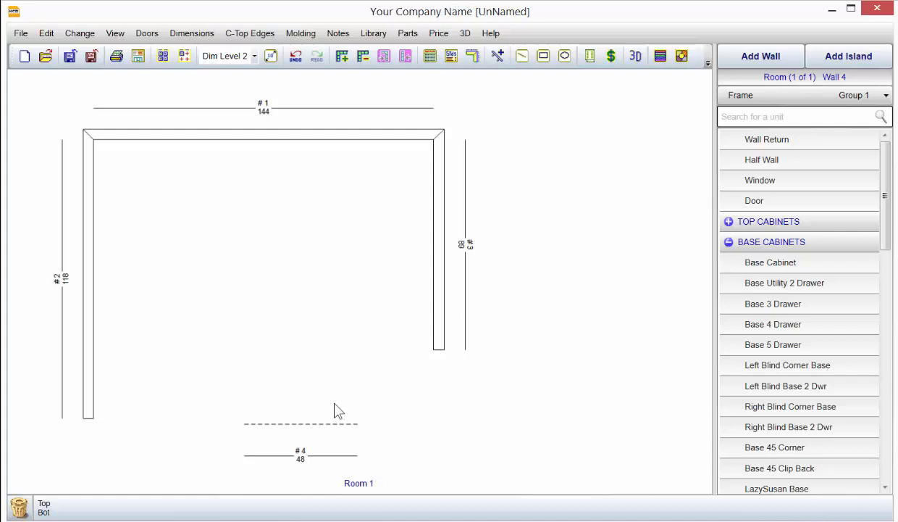
{"action": "mouse_move", "coordinate": [366, 455]}
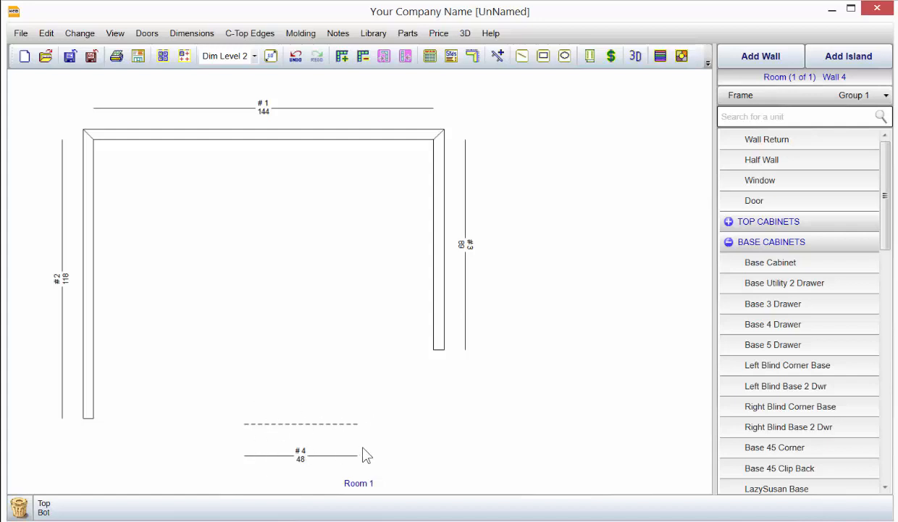
{"action": "mouse_move", "coordinate": [340, 416]}
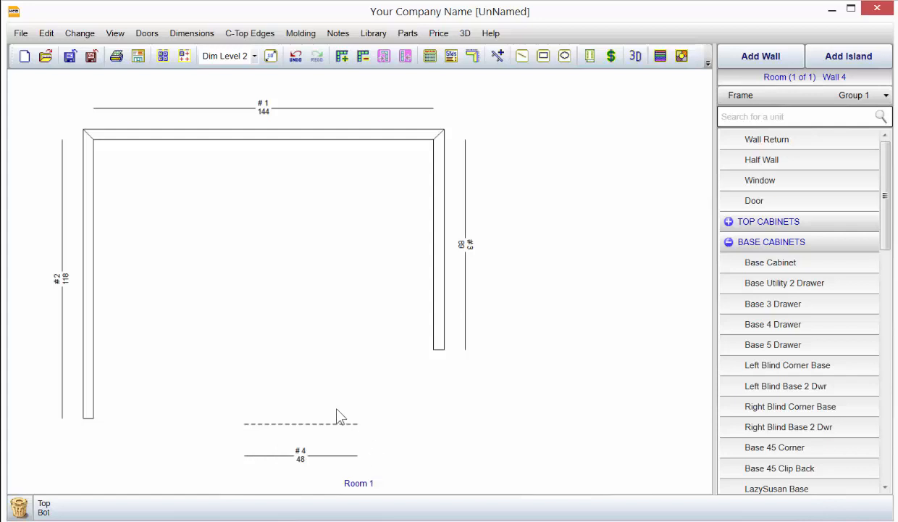
{"action": "mouse_move", "coordinate": [388, 466]}
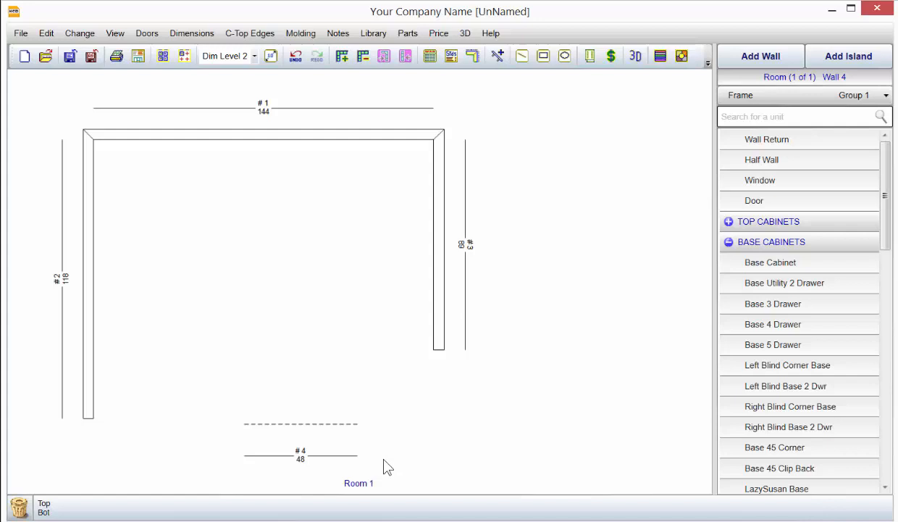
{"action": "mouse_move", "coordinate": [701, 324]}
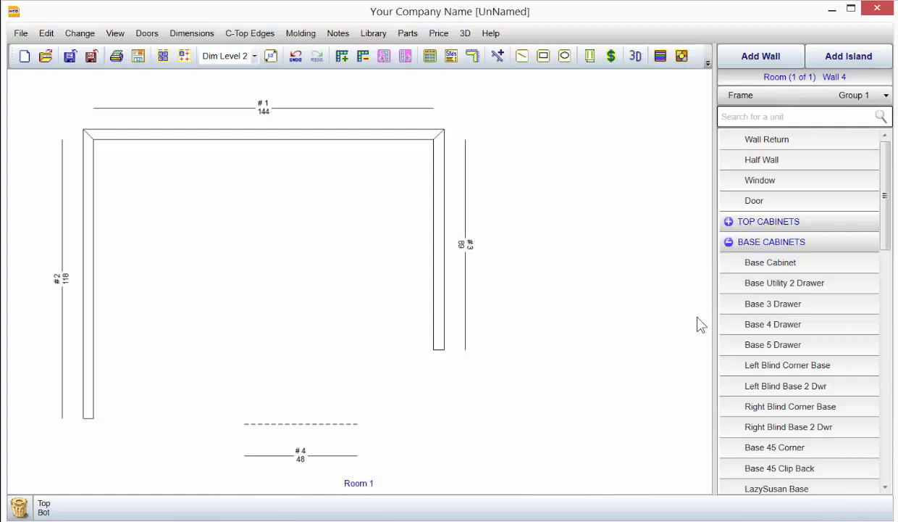
{"action": "mouse_move", "coordinate": [303, 431]}
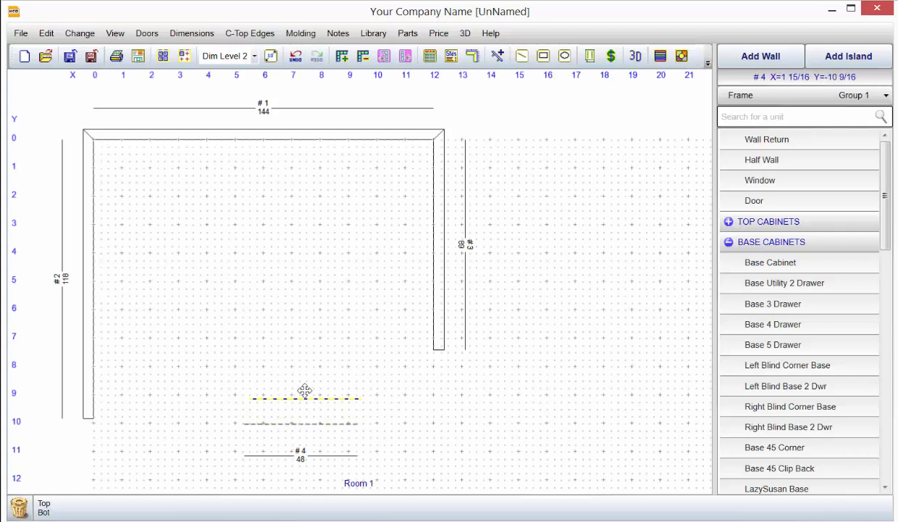
Drag the 48-inch island wall slightly left on the floor plan
{"action": "left_click_drag", "start_coordinate": [304, 397], "coordinate": [290, 422]}
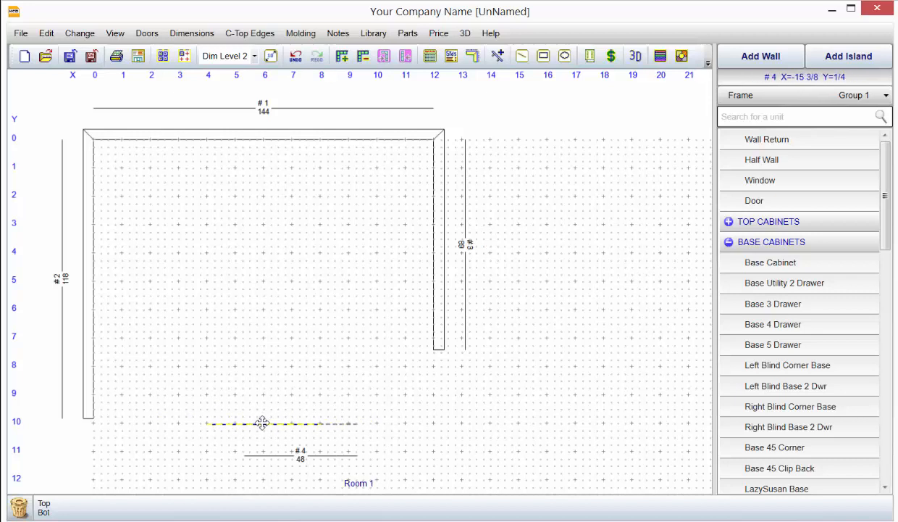
{"action": "left_click", "coordinate": [263, 423]}
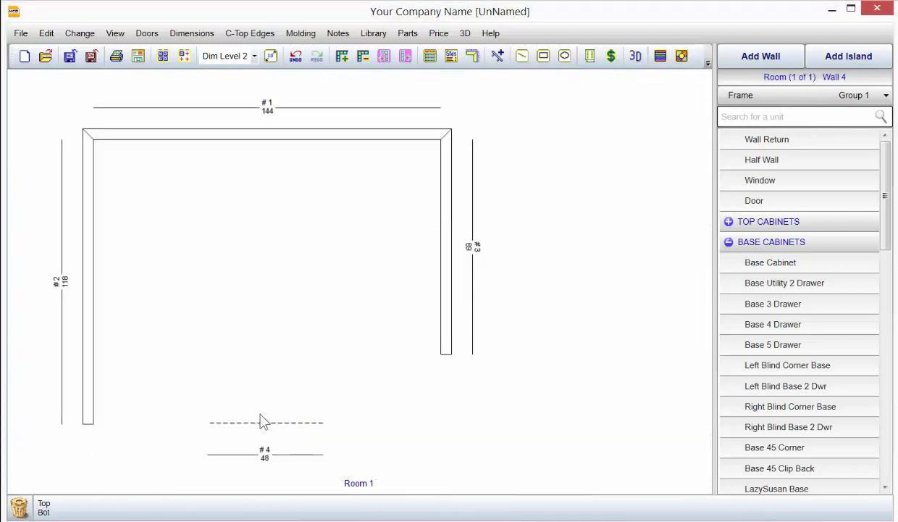
{"action": "mouse_move", "coordinate": [269, 424]}
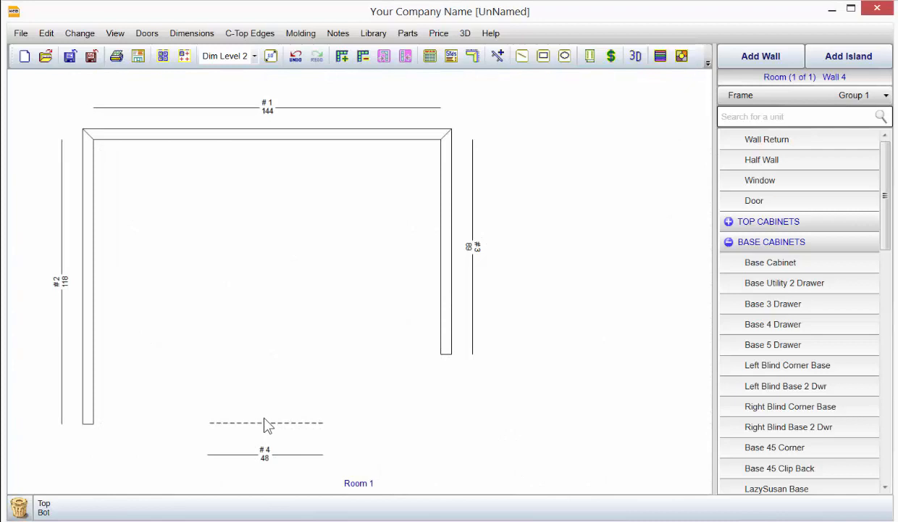
{"action": "mouse_move", "coordinate": [268, 428]}
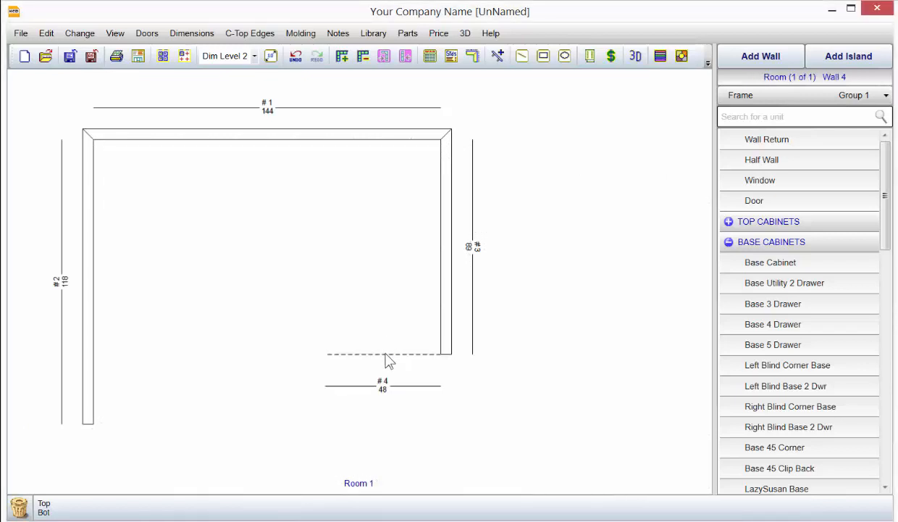
{"action": "mouse_move", "coordinate": [402, 362]}
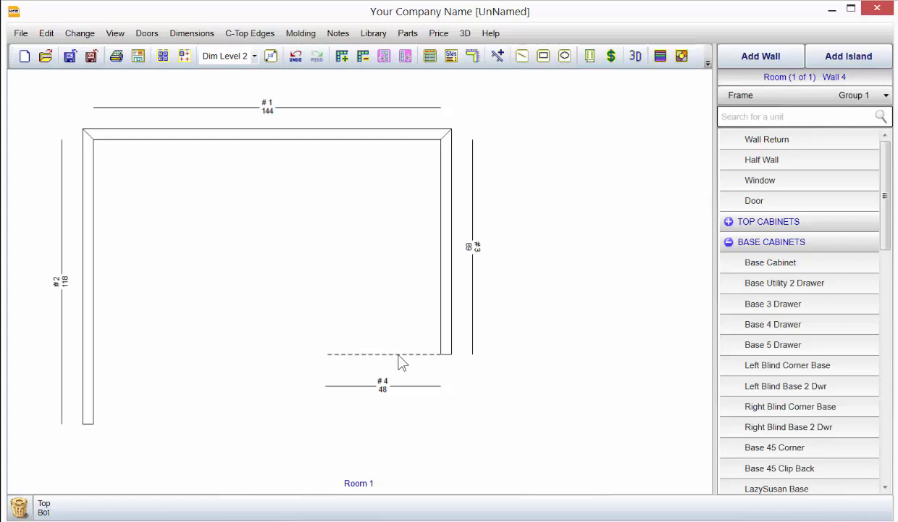
{"action": "mouse_move", "coordinate": [361, 341]}
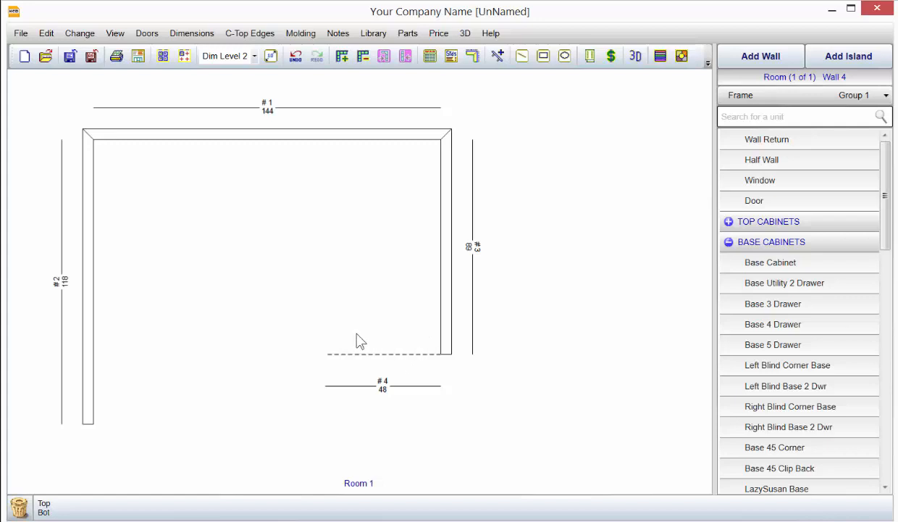
{"action": "mouse_move", "coordinate": [398, 360]}
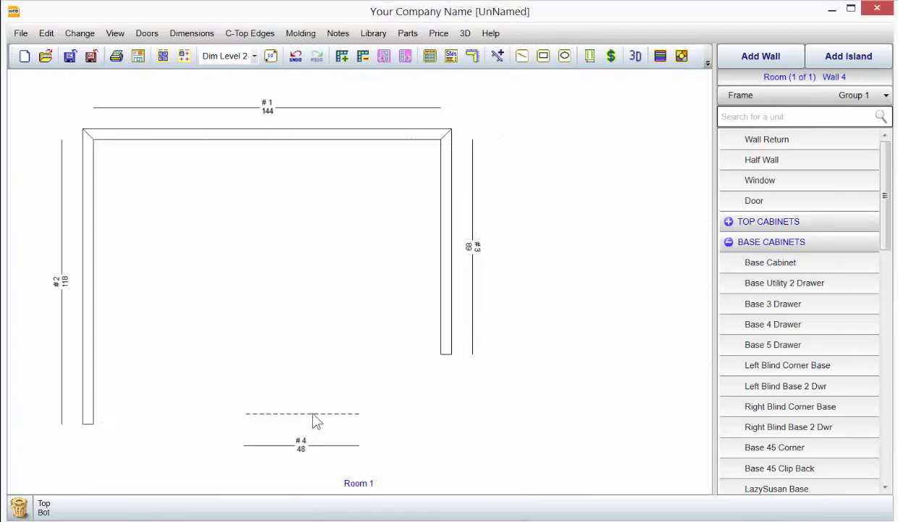
{"action": "mouse_move", "coordinate": [308, 456]}
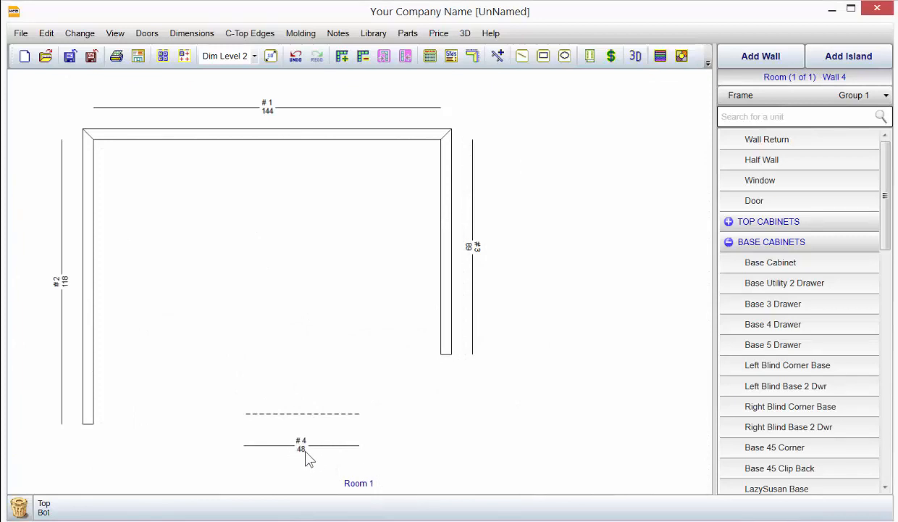
{"action": "mouse_move", "coordinate": [308, 455]}
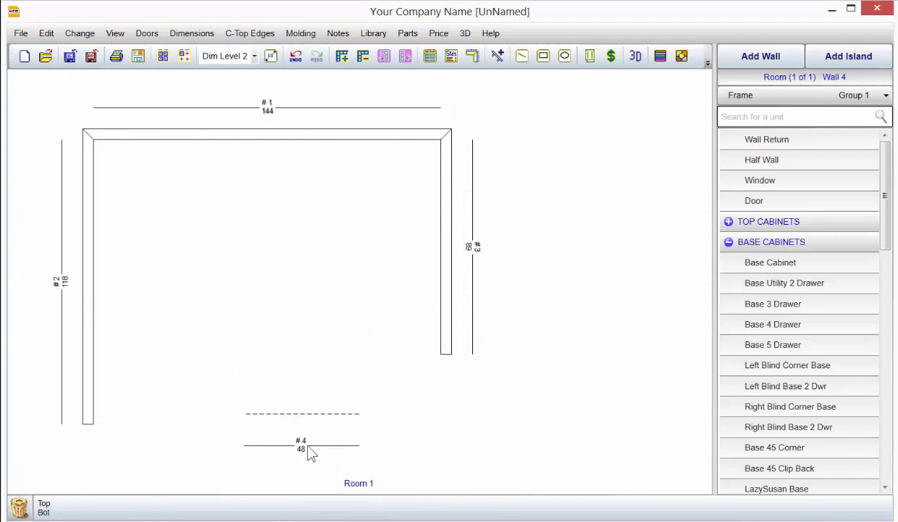
{"action": "mouse_move", "coordinate": [424, 359]}
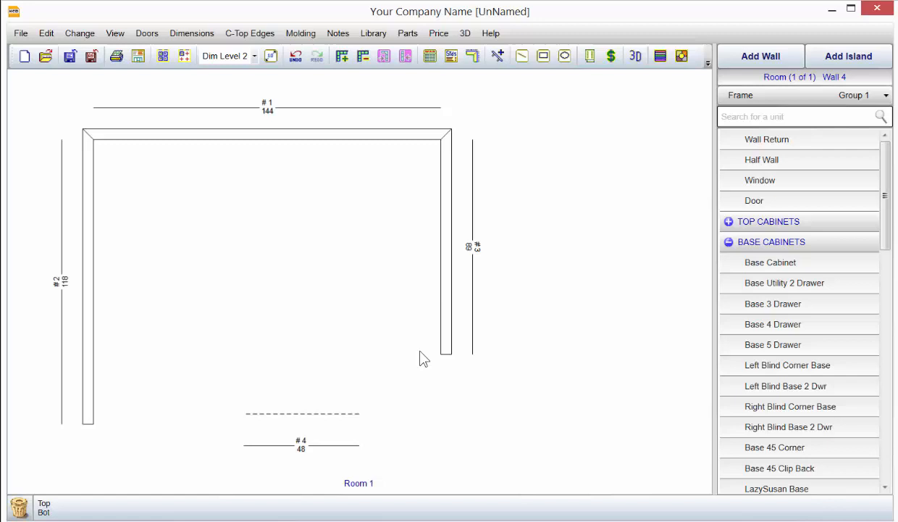
{"action": "mouse_move", "coordinate": [320, 428]}
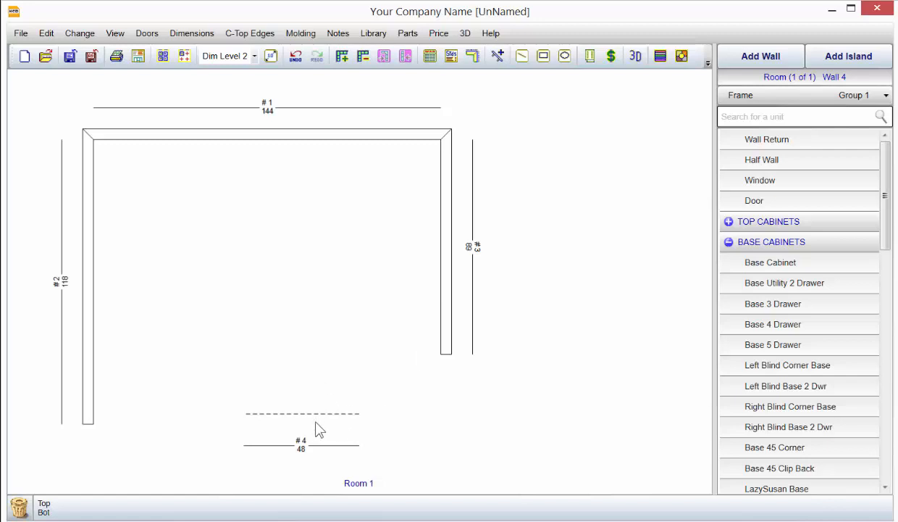
{"action": "mouse_move", "coordinate": [324, 450]}
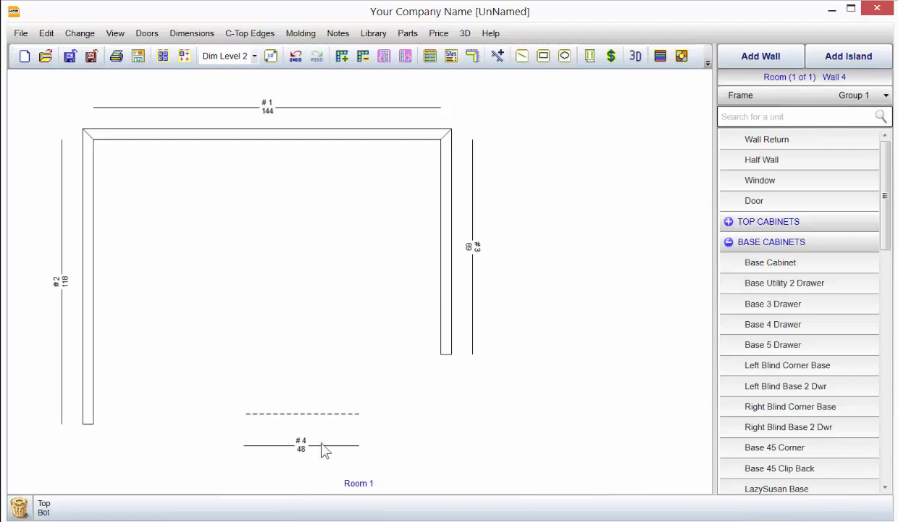
Add a 48-inch base cabinet, unit #1, along island wall #4
{"action": "left_click", "coordinate": [770, 262]}
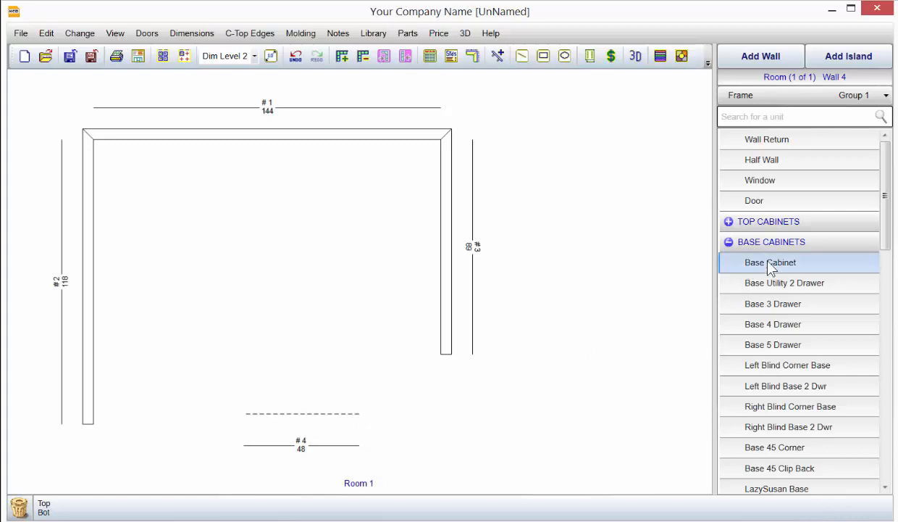
{"action": "left_click", "coordinate": [770, 261]}
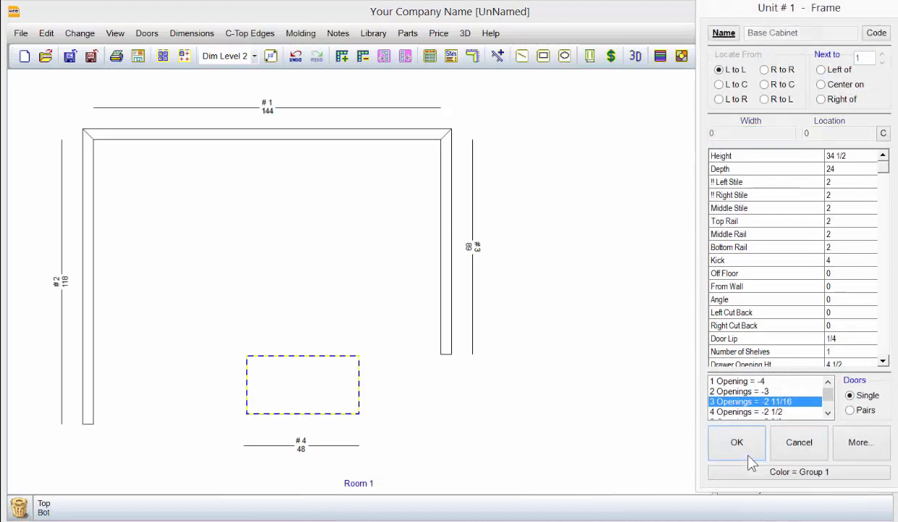
{"action": "left_click", "coordinate": [737, 442]}
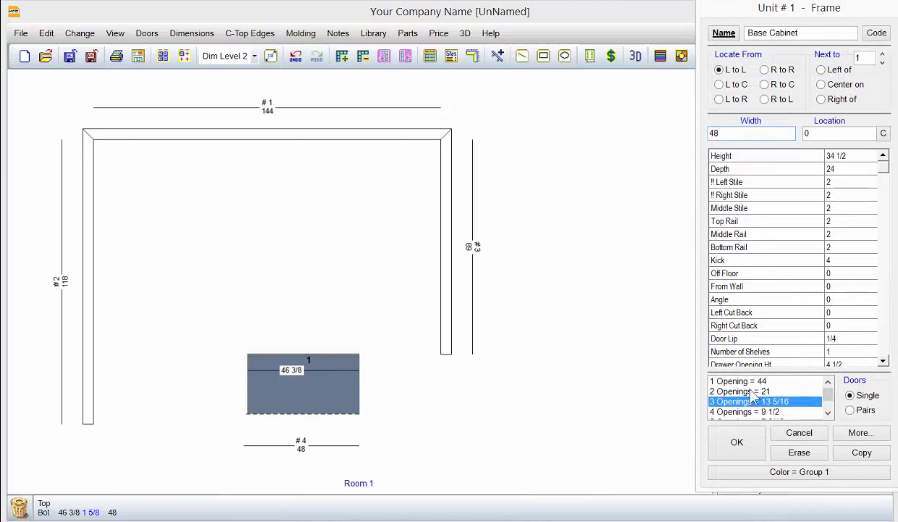
{"action": "left_click", "coordinate": [737, 442]}
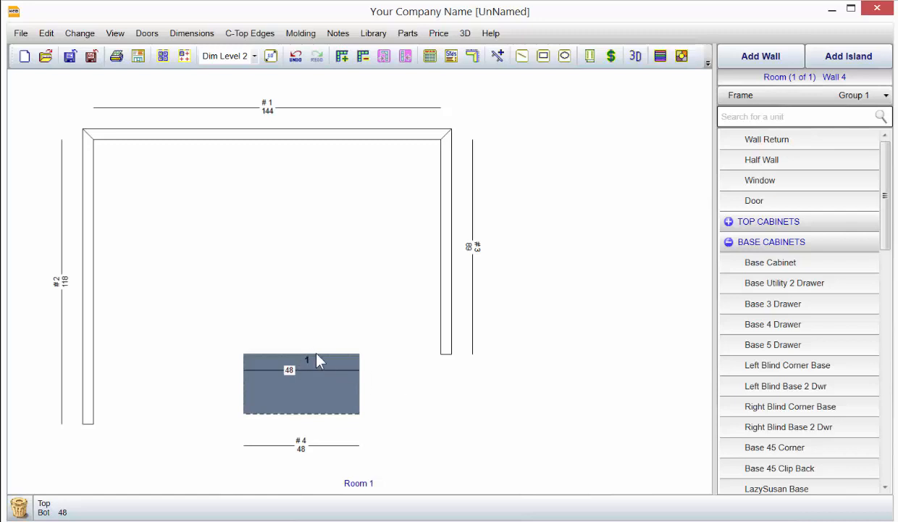
{"action": "mouse_move", "coordinate": [303, 413]}
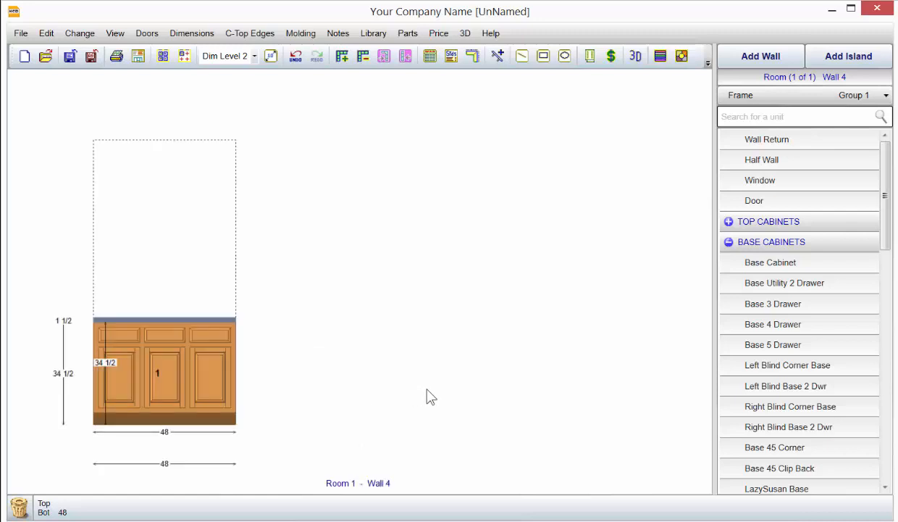
{"action": "mouse_move", "coordinate": [179, 317]}
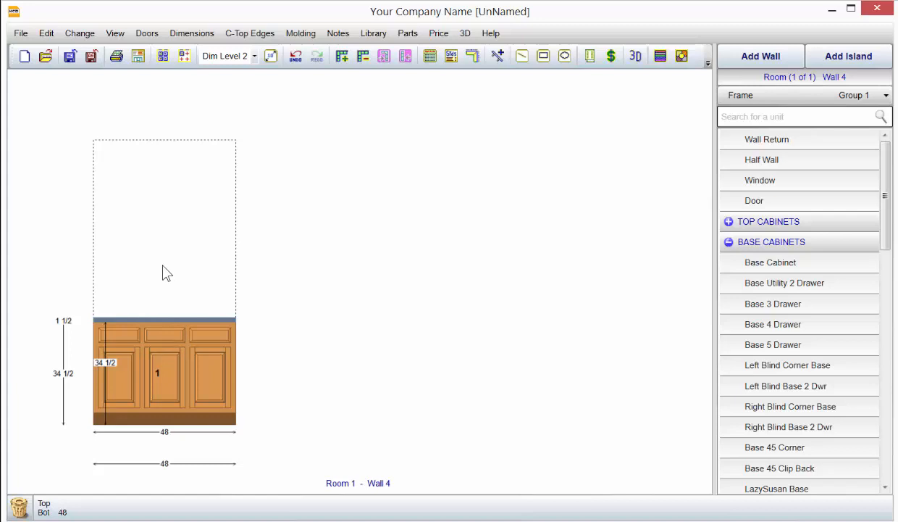
{"action": "mouse_move", "coordinate": [192, 247]}
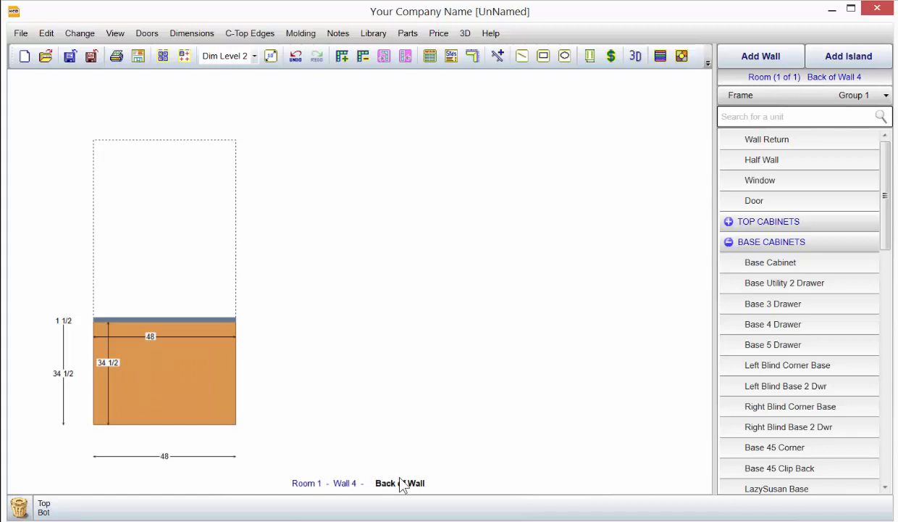
{"action": "mouse_move", "coordinate": [245, 433]}
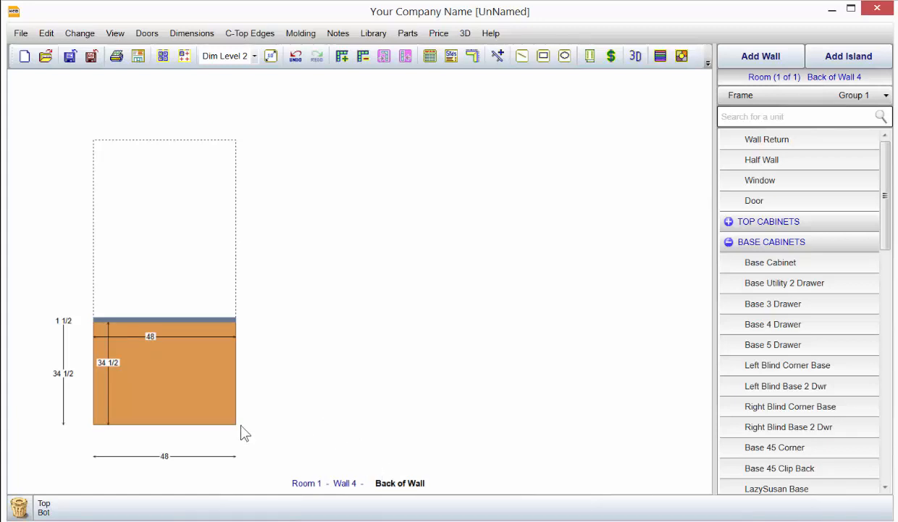
{"action": "mouse_move", "coordinate": [227, 401]}
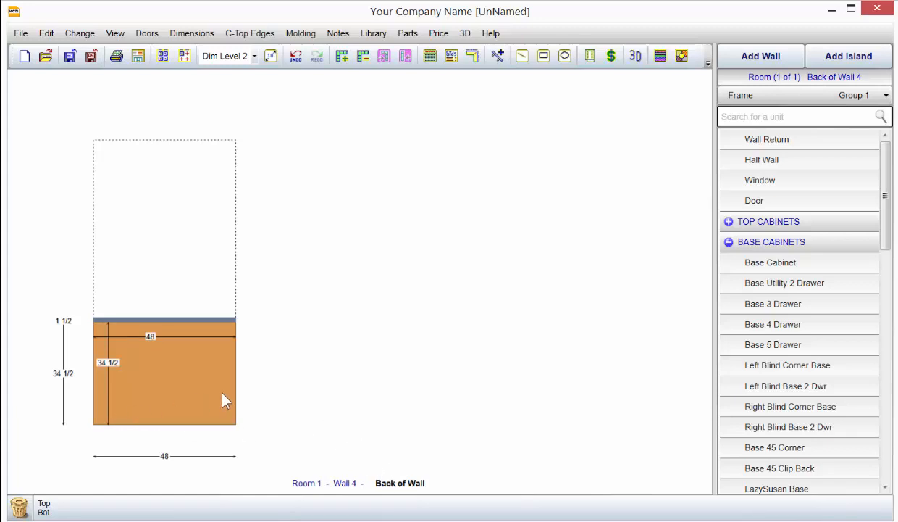
{"action": "mouse_move", "coordinate": [237, 368]}
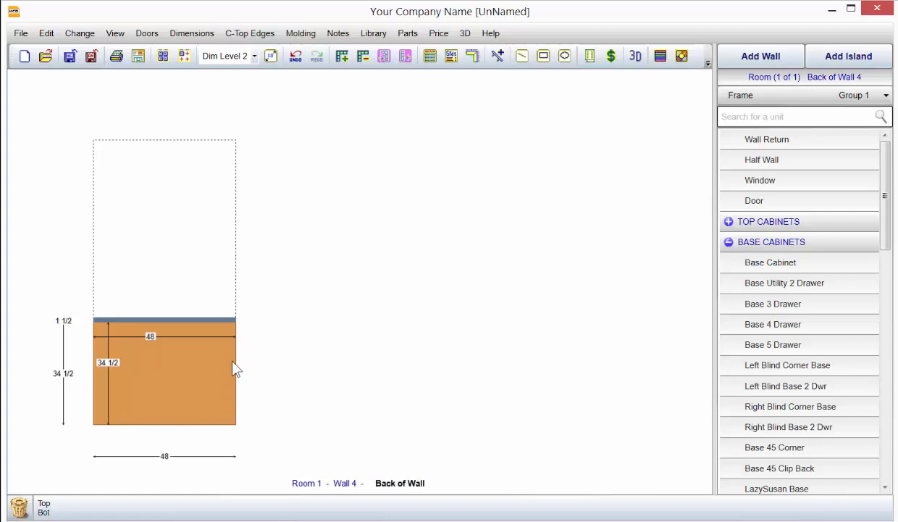
{"action": "mouse_move", "coordinate": [875, 394]}
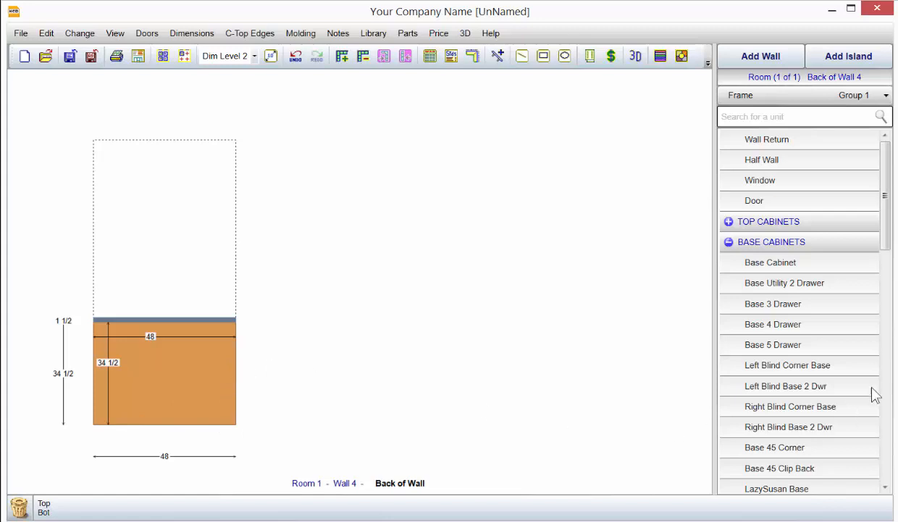
Add a 48-inch Base Panel Back with 2 SRP Panel styling to the island's back
{"action": "scroll", "scroll_direction": "down", "scroll_amount": 3}
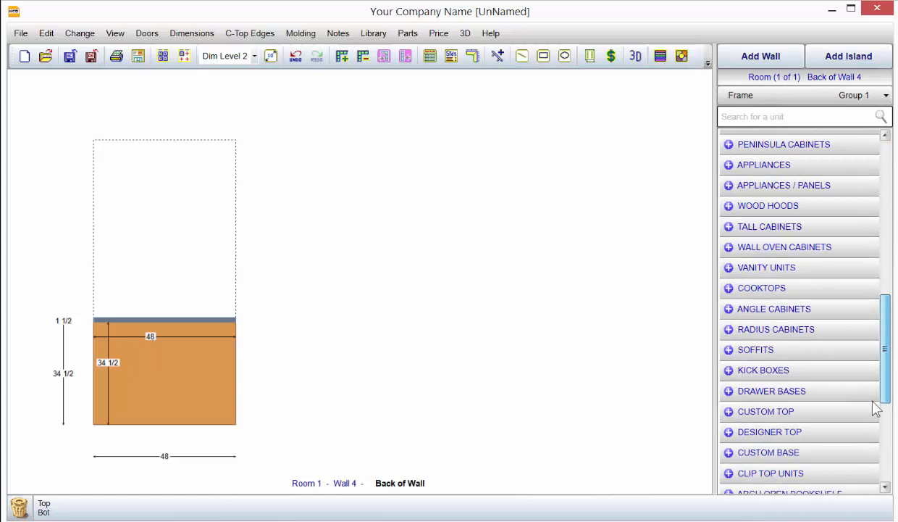
{"action": "scroll", "scroll_direction": "down", "scroll_amount": 3}
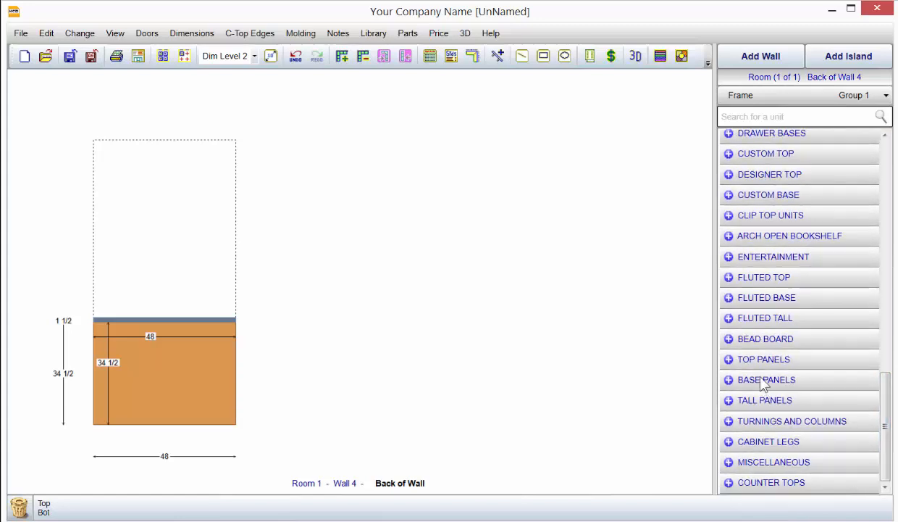
{"action": "left_click", "coordinate": [766, 379]}
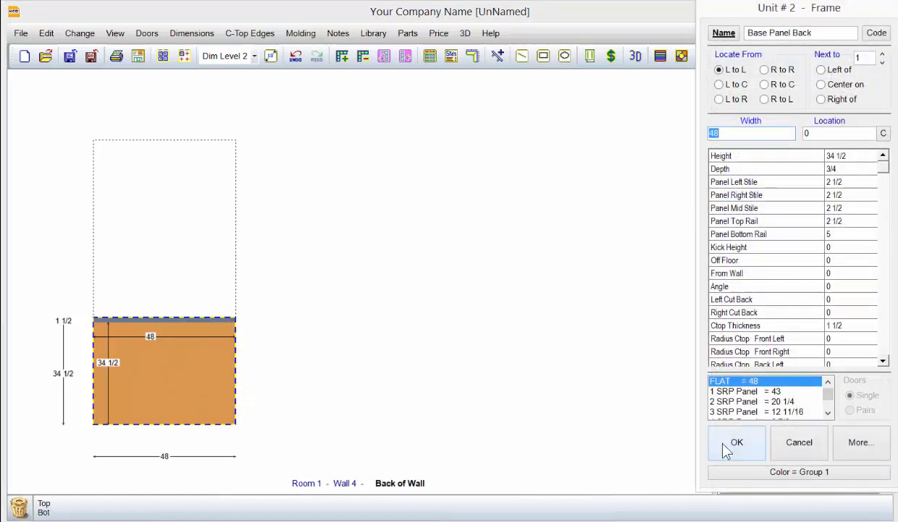
{"action": "left_click", "coordinate": [754, 402]}
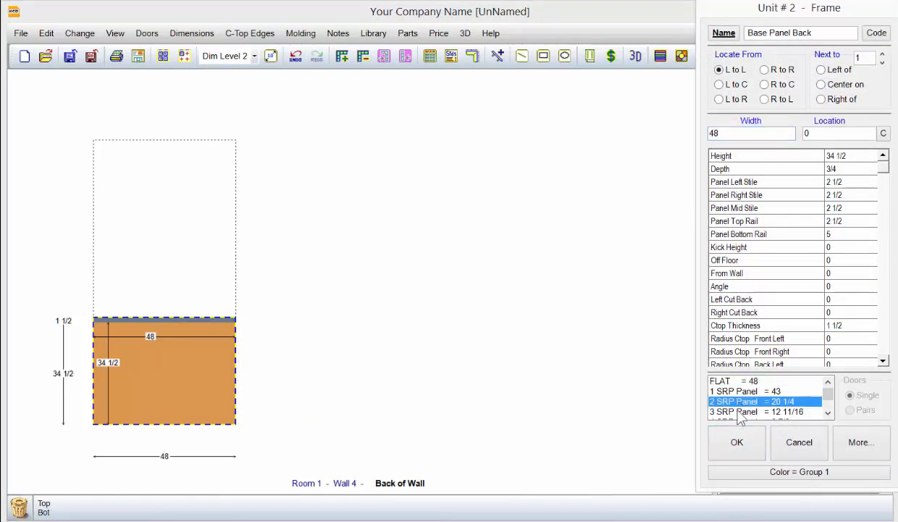
{"action": "left_click", "coordinate": [736, 442]}
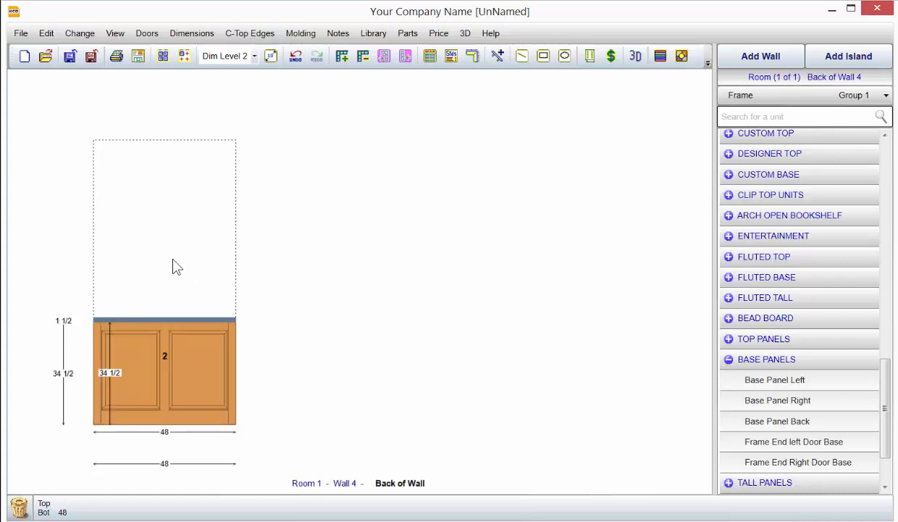
{"action": "mouse_move", "coordinate": [495, 55]}
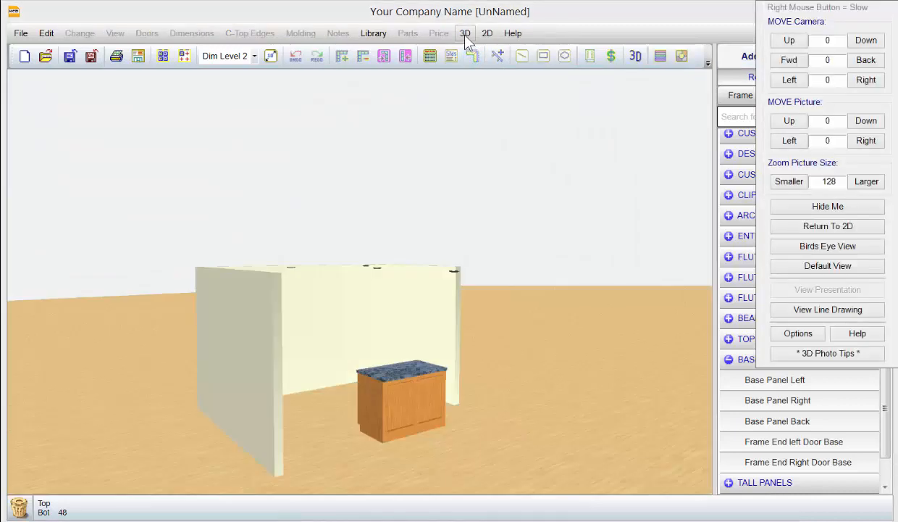
Render the island in 3D, then return to the 2D floor plan
{"action": "left_click", "coordinate": [827, 289]}
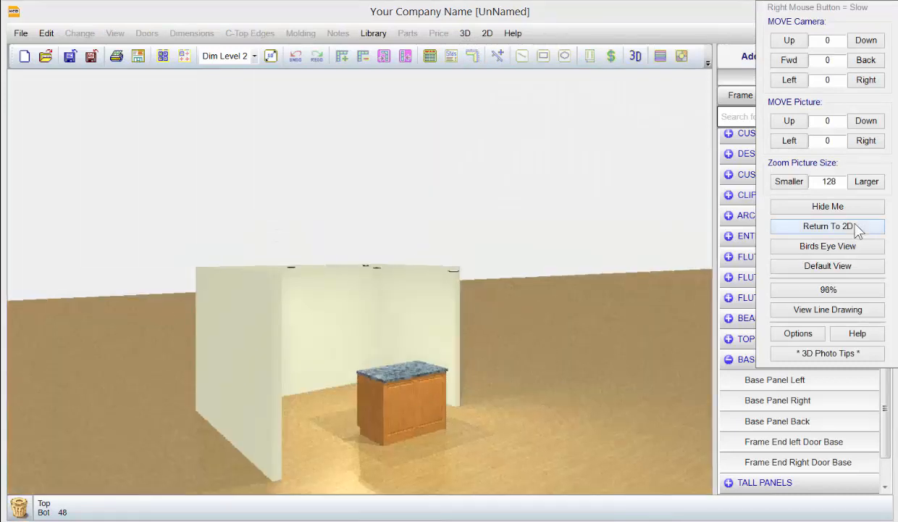
{"action": "left_click", "coordinate": [827, 226]}
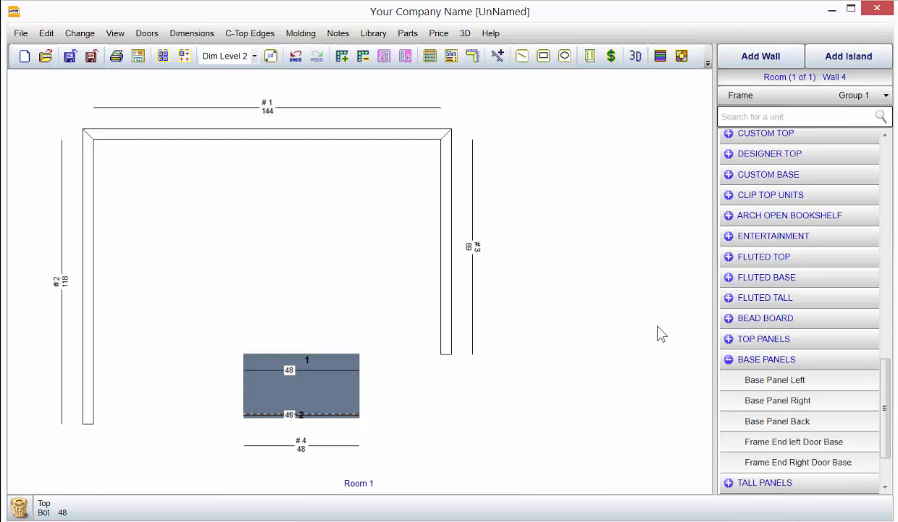
{"action": "mouse_move", "coordinate": [310, 418]}
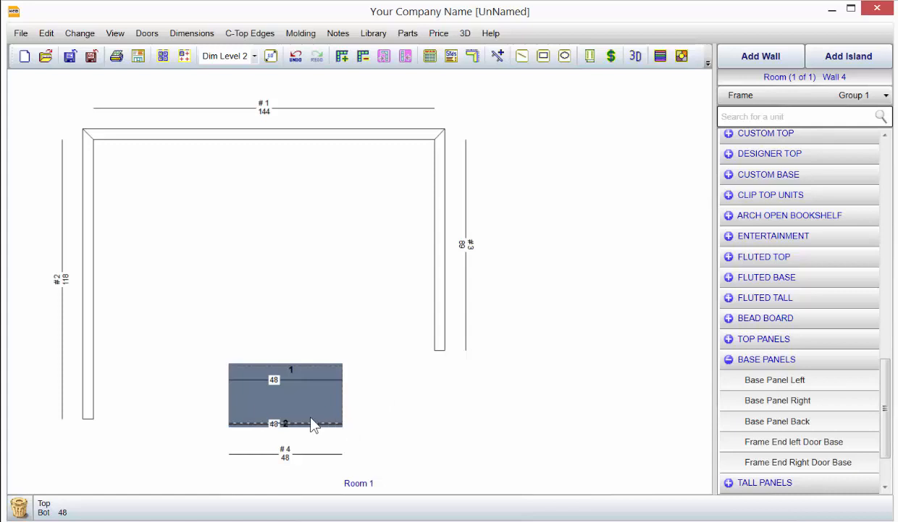
{"action": "mouse_move", "coordinate": [375, 432]}
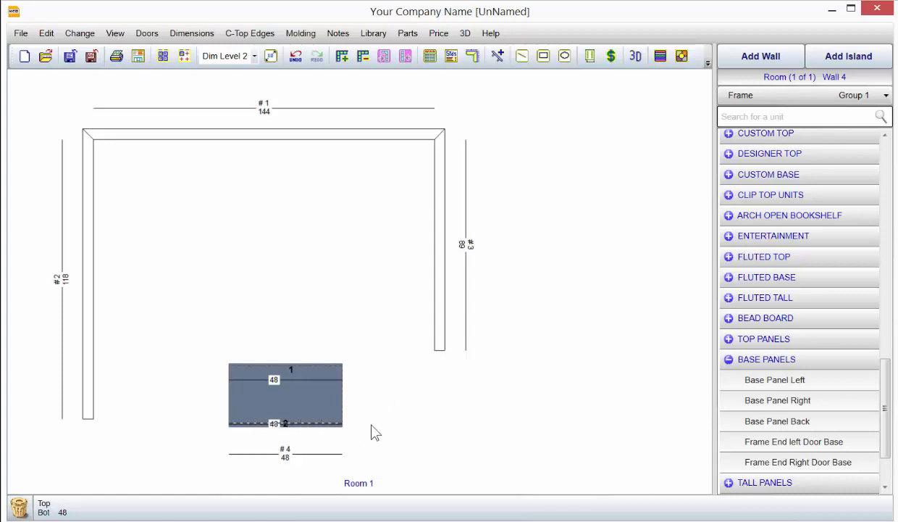
{"action": "mouse_move", "coordinate": [435, 426]}
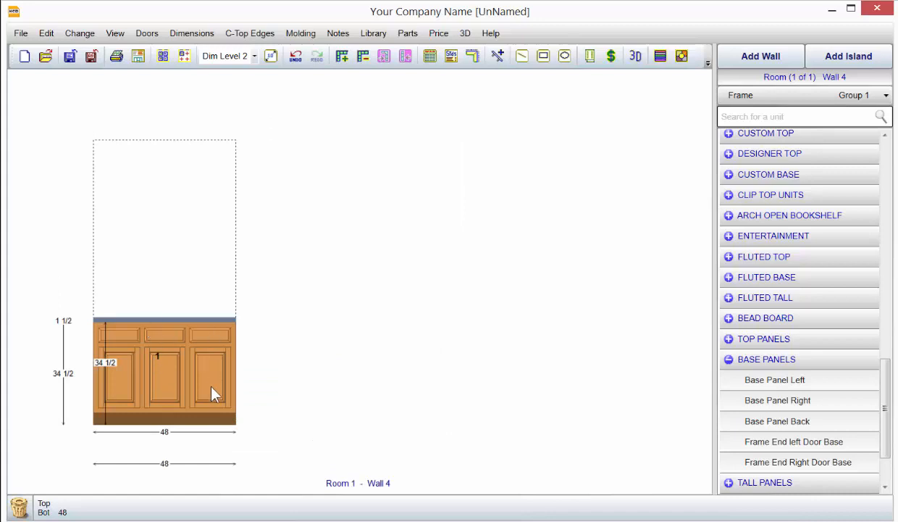
{"action": "mouse_move", "coordinate": [184, 357]}
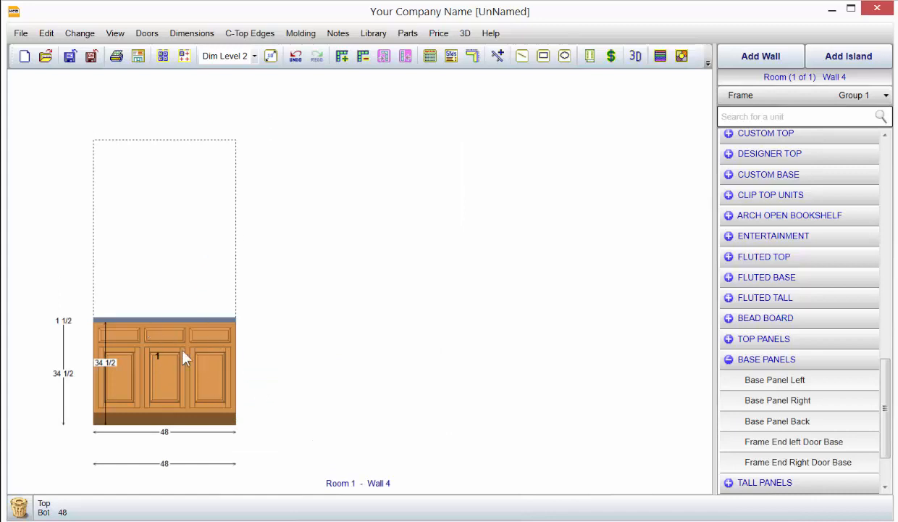
{"action": "mouse_move", "coordinate": [189, 326]}
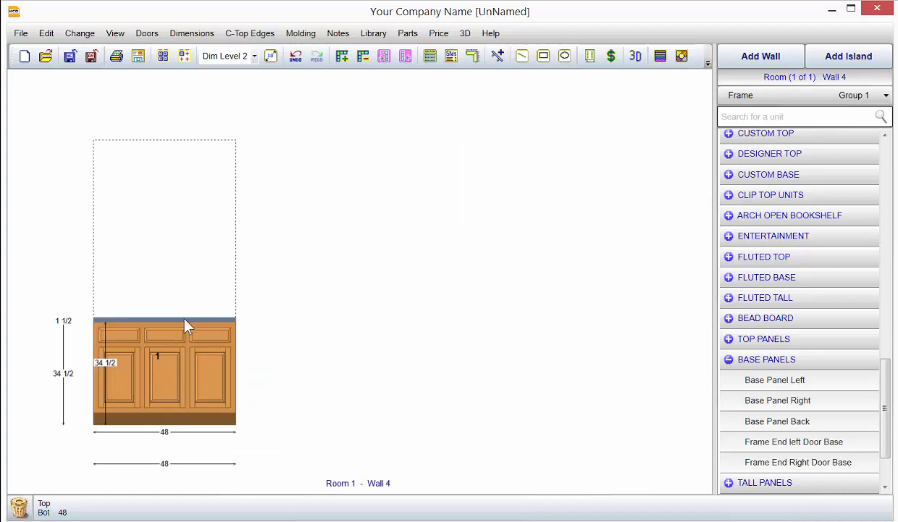